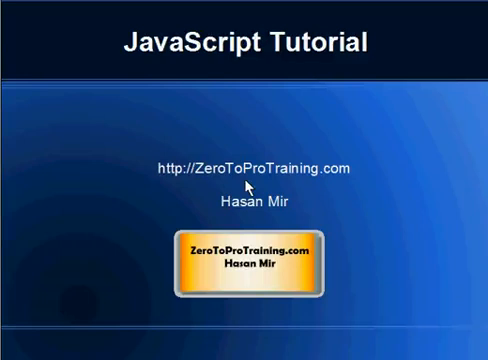
mouse_move(316, 205)
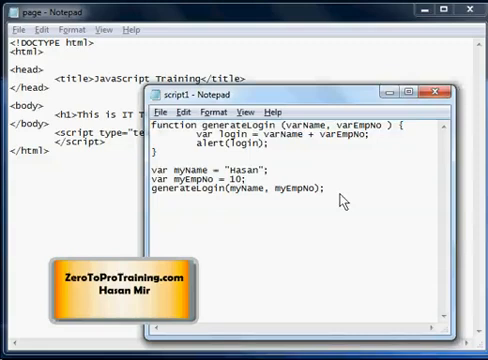
left_click(326, 187)
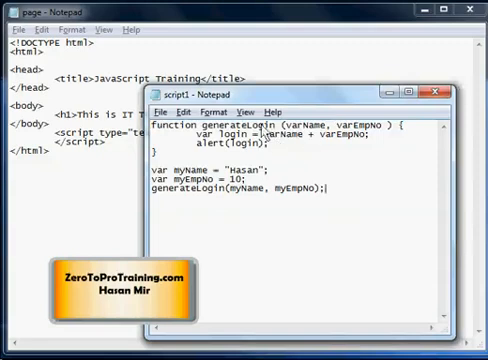
mouse_move(355, 138)
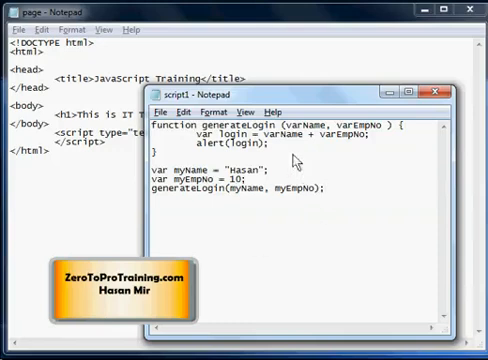
mouse_move(340, 135)
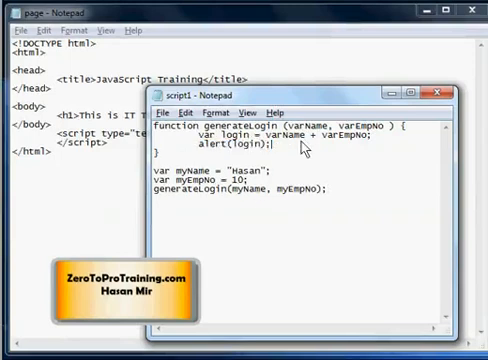
Step: Replace the alert(login); line in generateLogin with return login;
key("Delete")
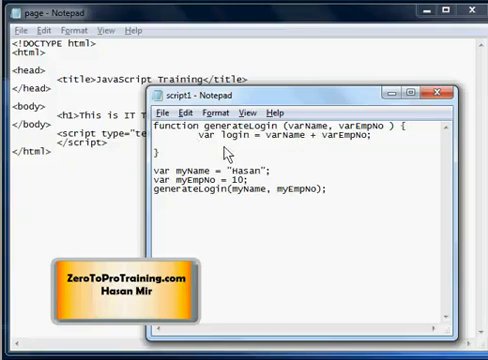
type("ret")
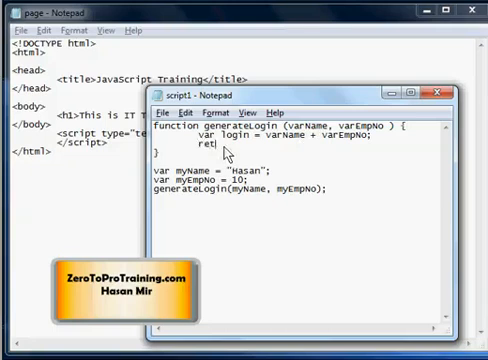
type("urn login;")
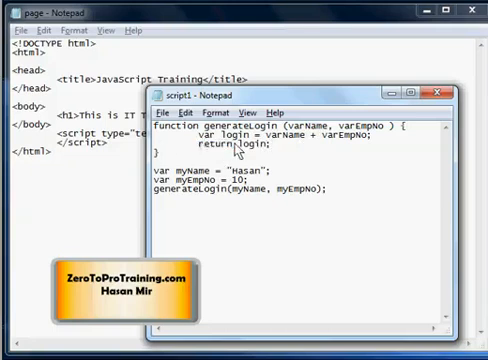
mouse_move(257, 153)
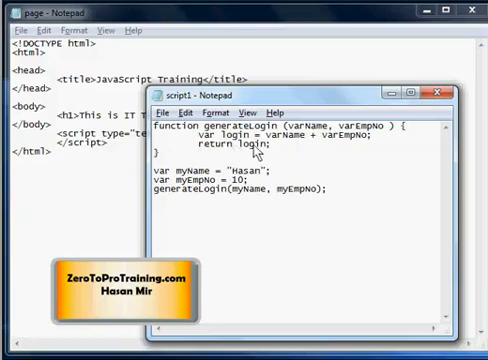
mouse_move(255, 148)
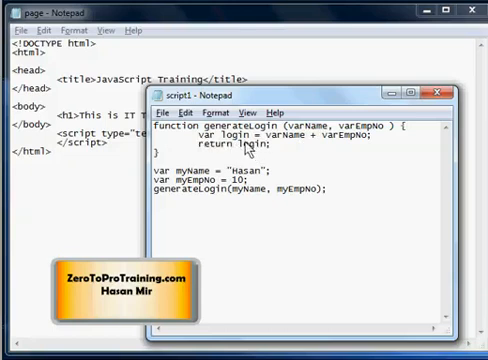
mouse_move(248, 261)
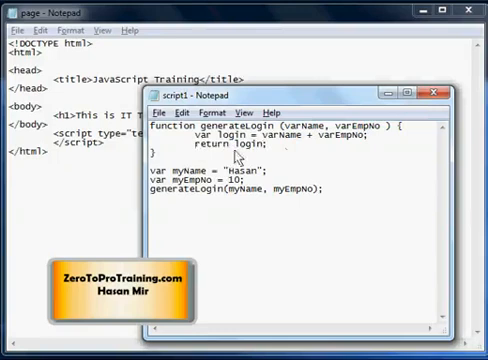
mouse_move(290, 152)
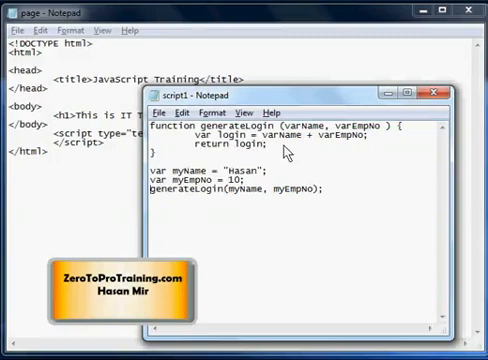
mouse_move(308, 180)
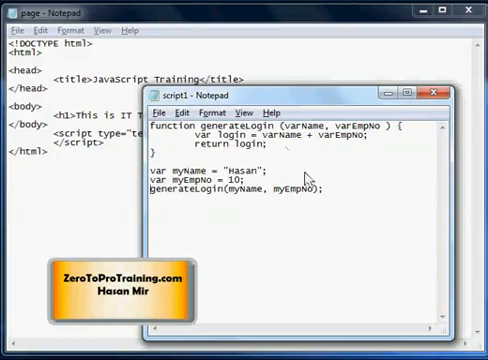
Step: Prefix the generateLogin call with var so its result is assigned to myLogin
triple_click(230, 190)
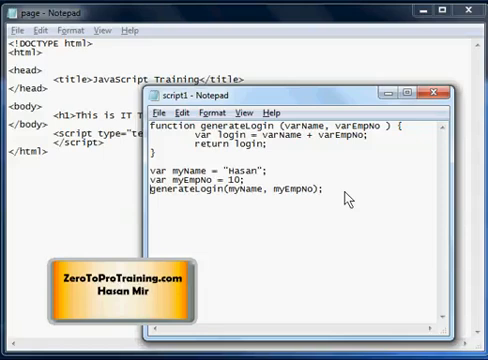
type("var myLogin =")
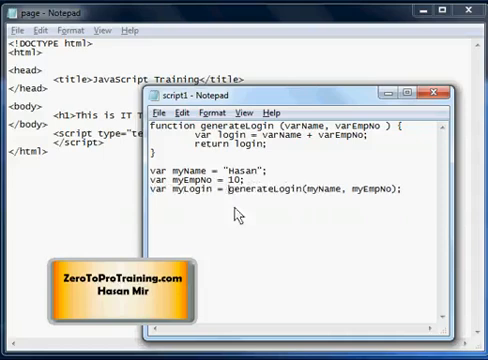
mouse_move(238, 210)
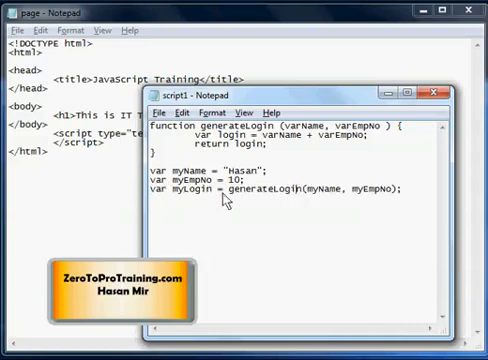
mouse_move(400, 189)
type("alert(myLogin);")
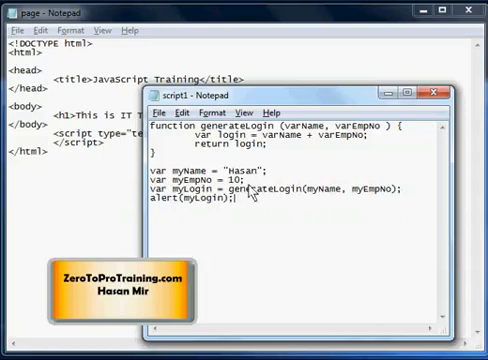
mouse_move(258, 200)
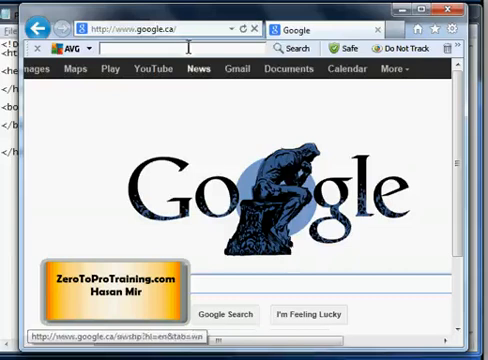
Step: Enter C:\zerotoprotraining\javascript\page.html in the Internet Explorer address bar
type("C:\\zerotoprotraining\\javascript\\page.html")
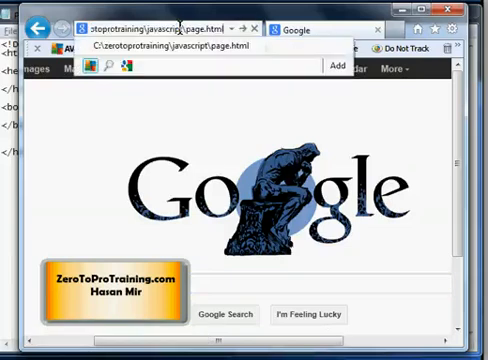